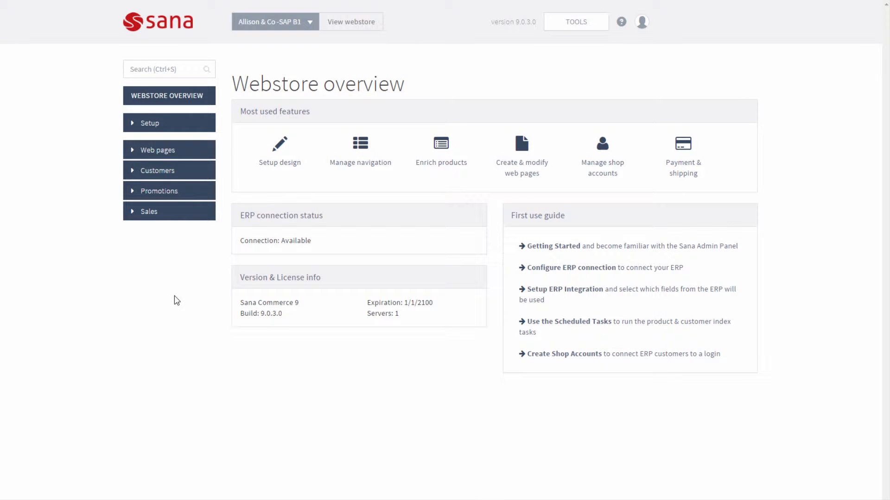
Show the customer profile fields with the Prospect profile expanded and Create prospects ON
{"action": "left_click", "coordinate": [150, 122]}
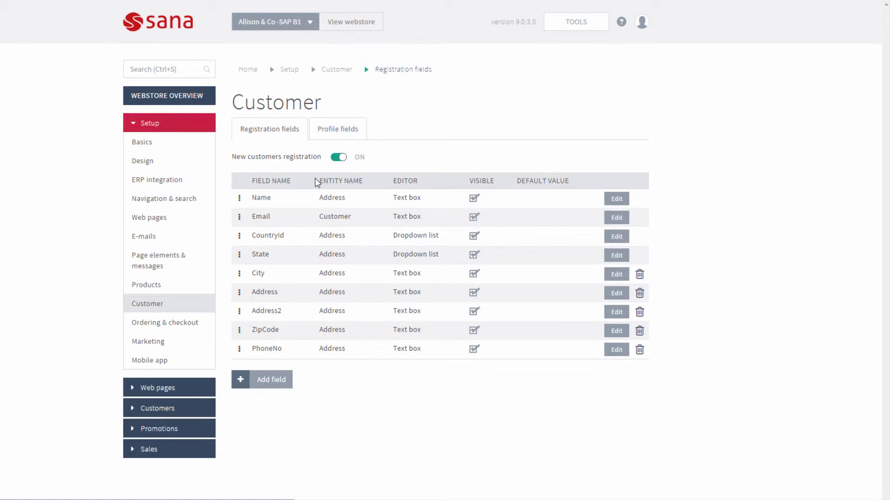
{"action": "left_click", "coordinate": [337, 129]}
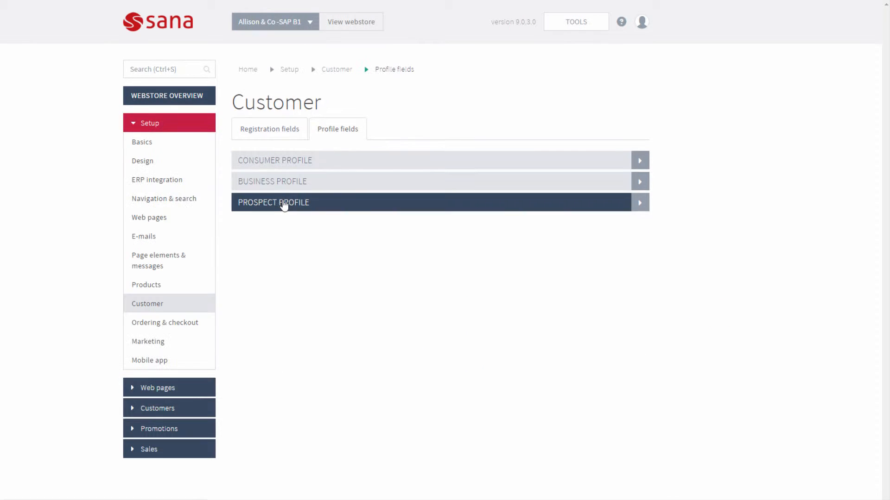
{"action": "left_click", "coordinate": [283, 202]}
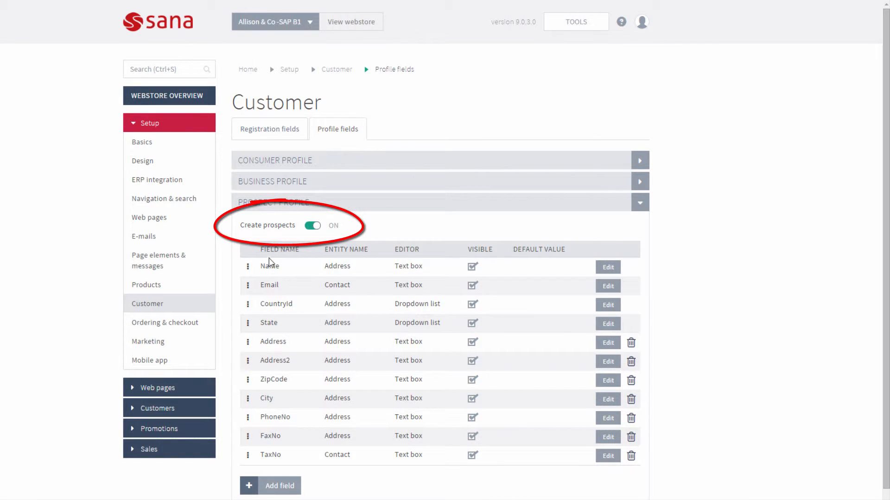
{"action": "mouse_move", "coordinate": [255, 231]}
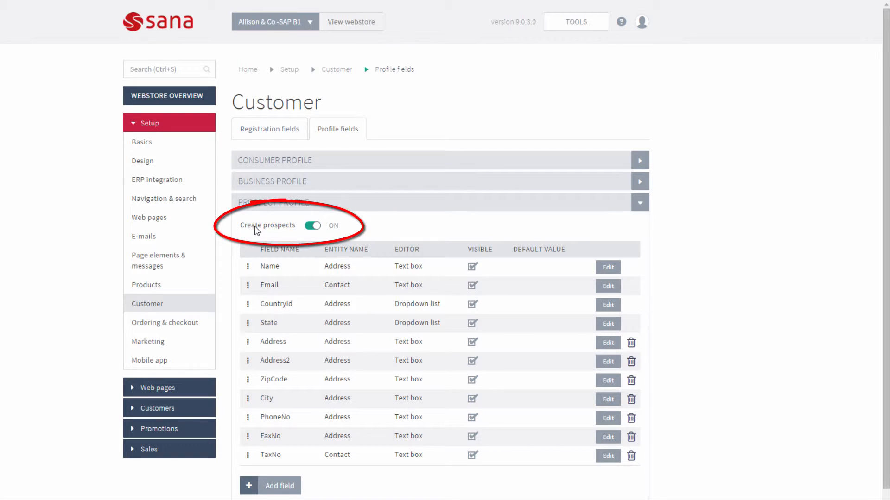
{"action": "mouse_move", "coordinate": [307, 239]}
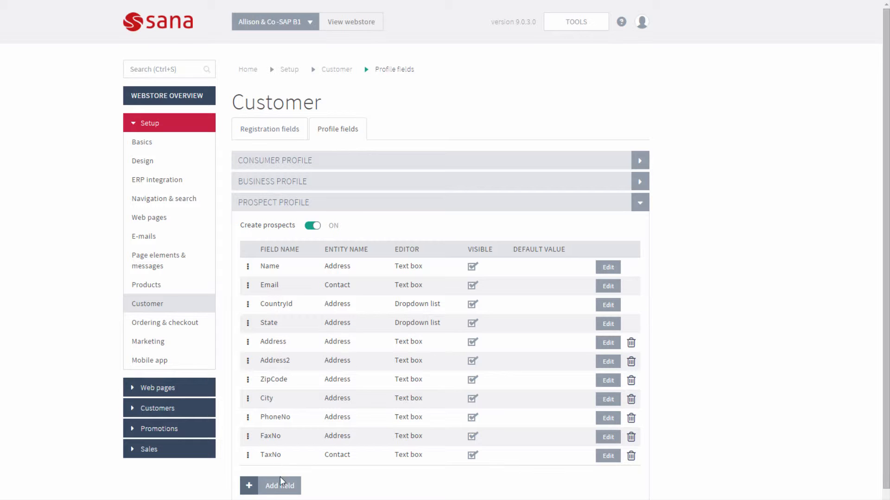
{"action": "mouse_move", "coordinate": [597, 407]}
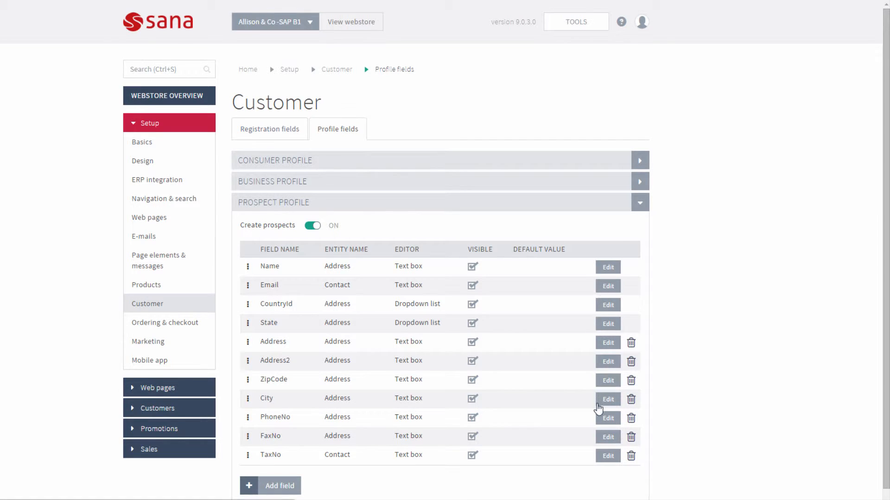
{"action": "mouse_move", "coordinate": [385, 336]}
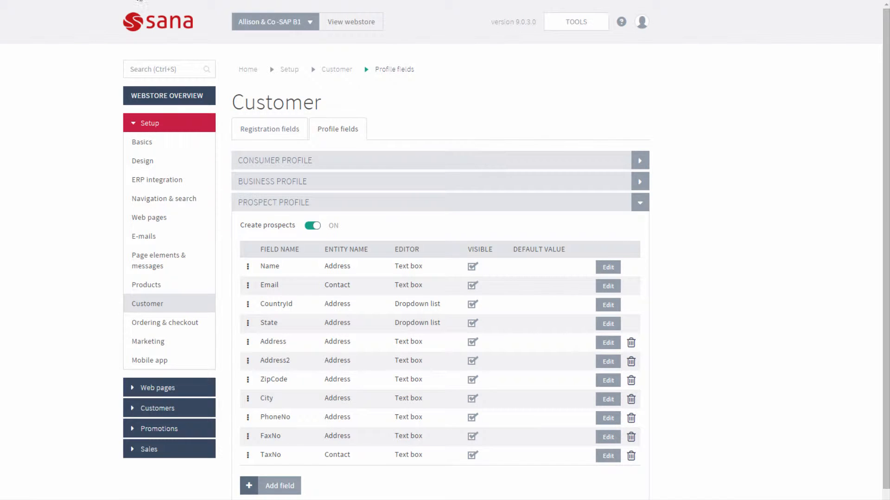
From My account in the webstore, start a prospect order and reveal the Country list
{"action": "left_click", "coordinate": [350, 21]}
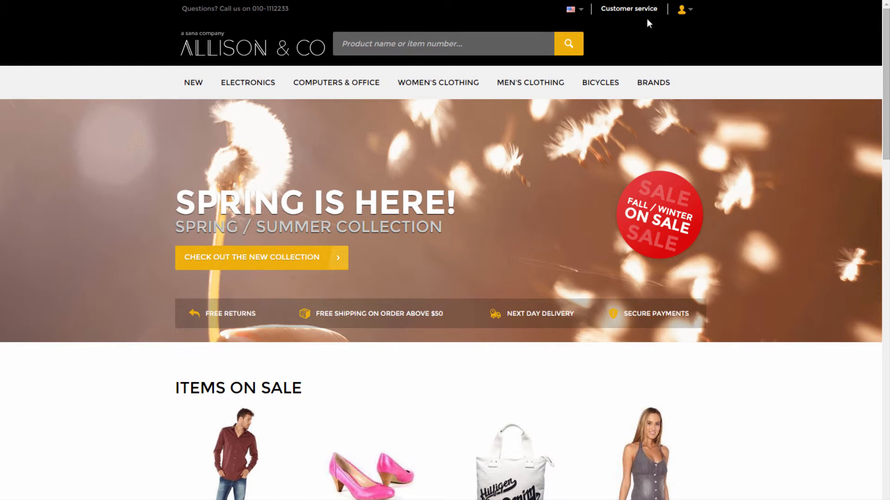
{"action": "left_click", "coordinate": [682, 10]}
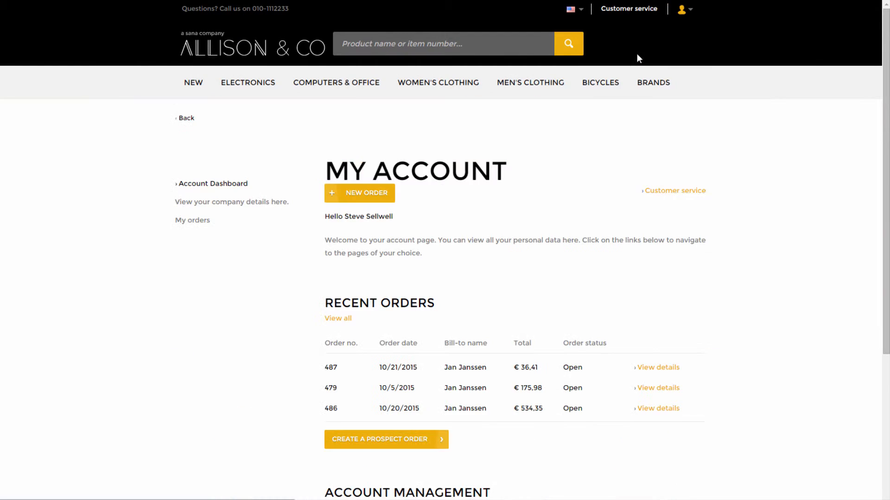
{"action": "mouse_move", "coordinate": [387, 454]}
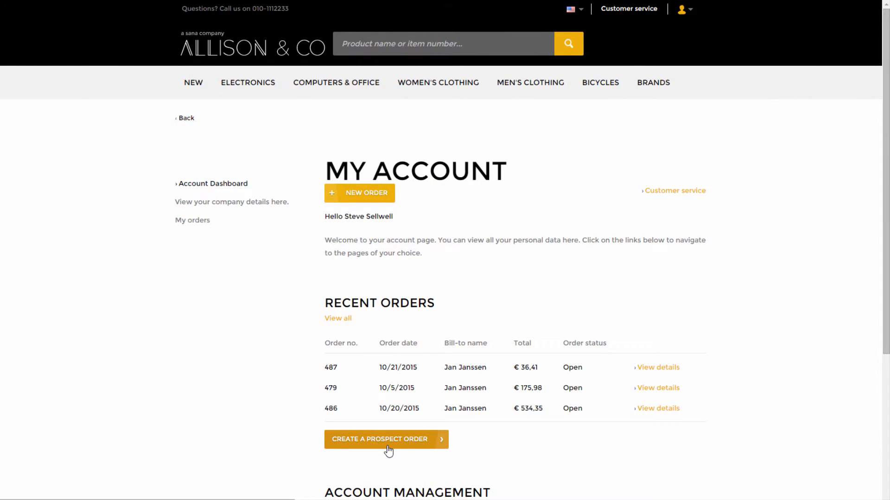
{"action": "left_click", "coordinate": [385, 439]}
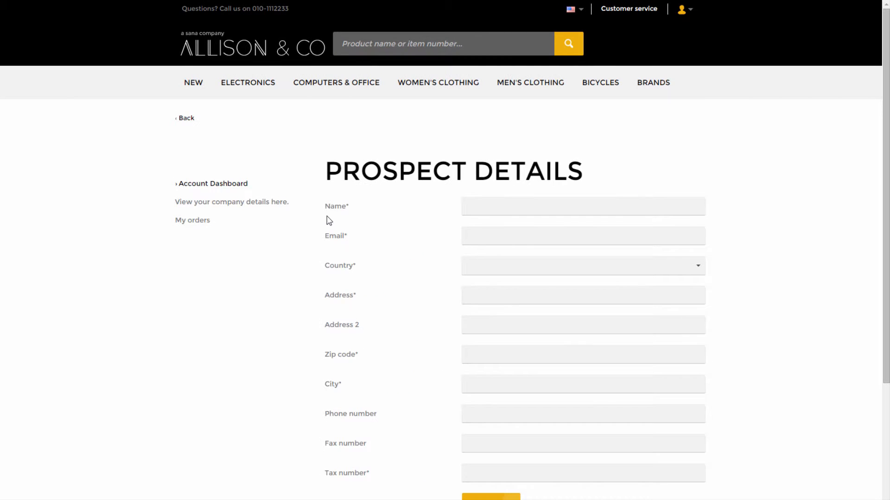
{"action": "left_click", "coordinate": [583, 266]}
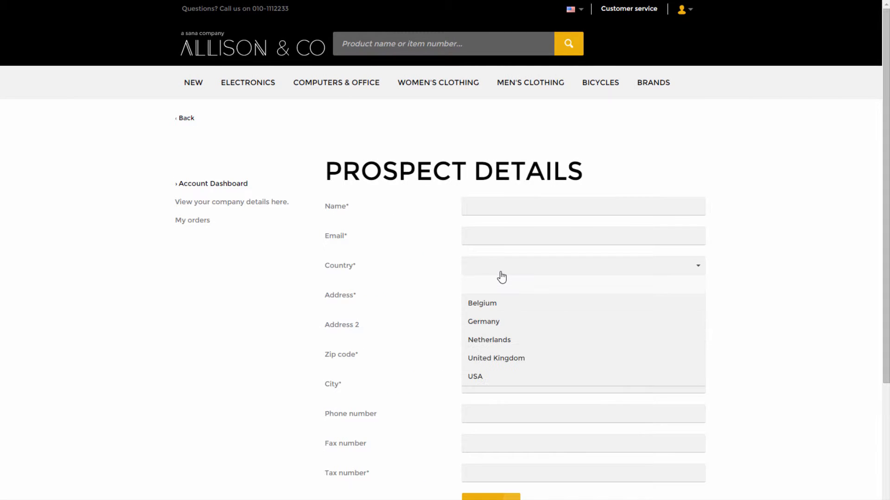
{"action": "mouse_move", "coordinate": [489, 382]}
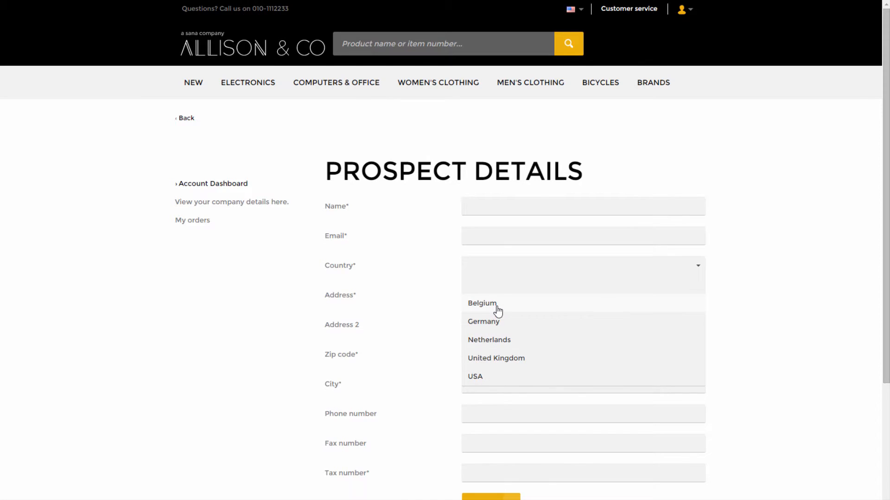
{"action": "mouse_move", "coordinate": [395, 298]}
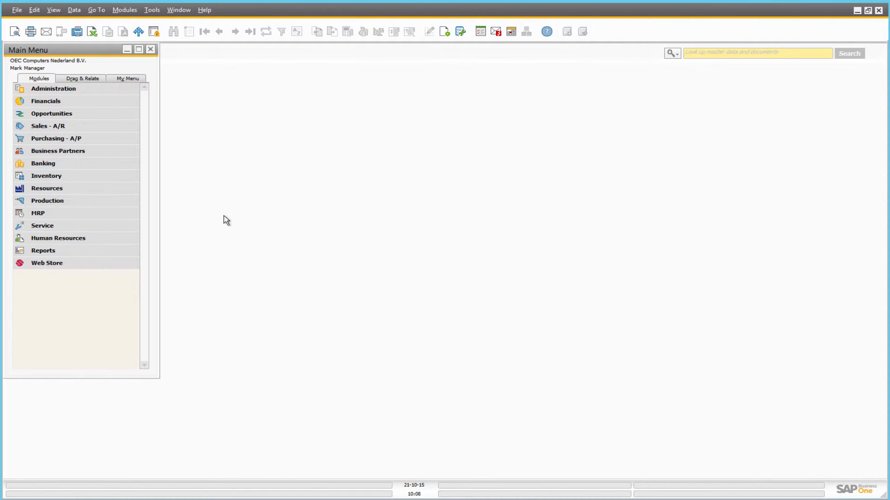
Reach the Countries setup under Administration > Setup > Business Partners
{"action": "left_click", "coordinate": [50, 89]}
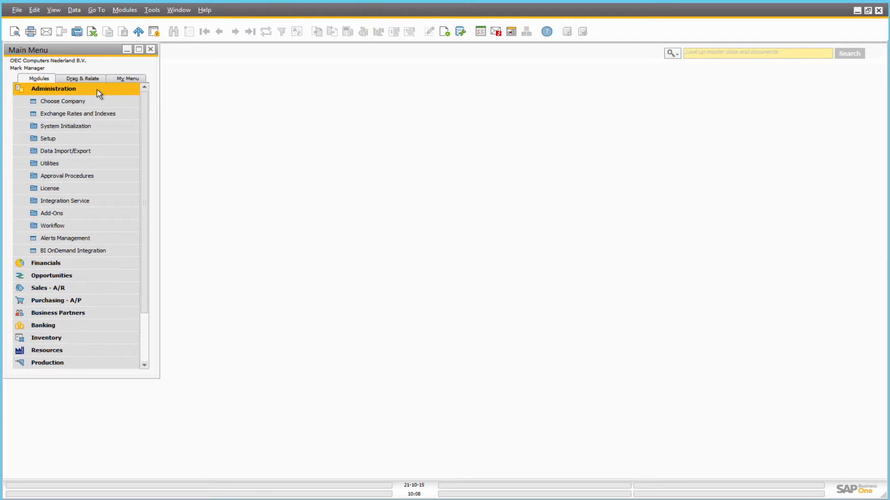
{"action": "left_click", "coordinate": [47, 138]}
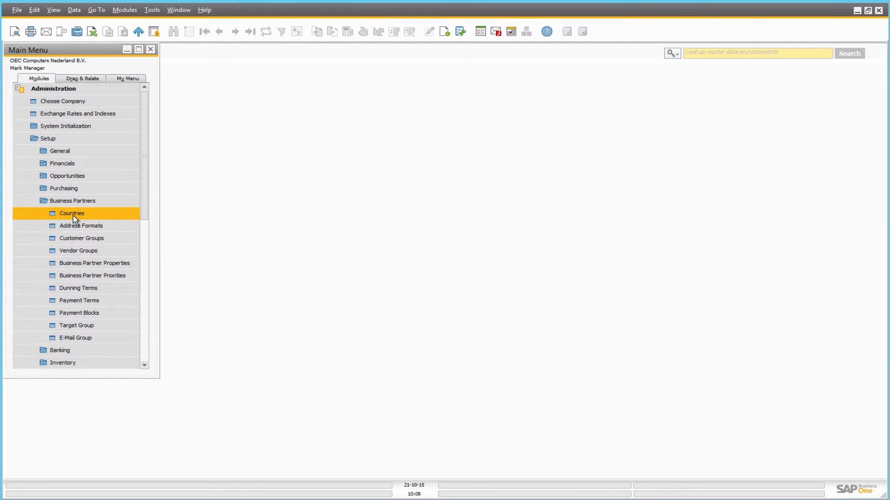
{"action": "double_click", "coordinate": [71, 214]}
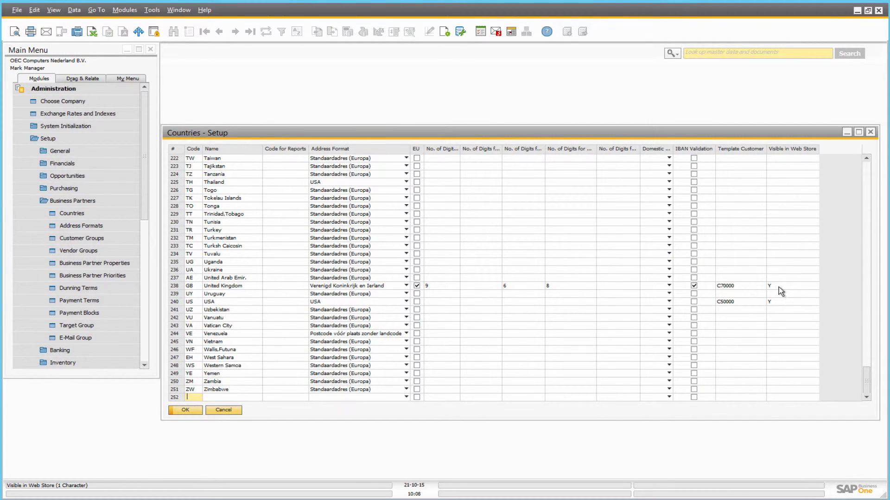
Give United Kingdom template customer C70000 and Visible in Web Store Y, then confirm
{"action": "left_click", "coordinate": [732, 285]}
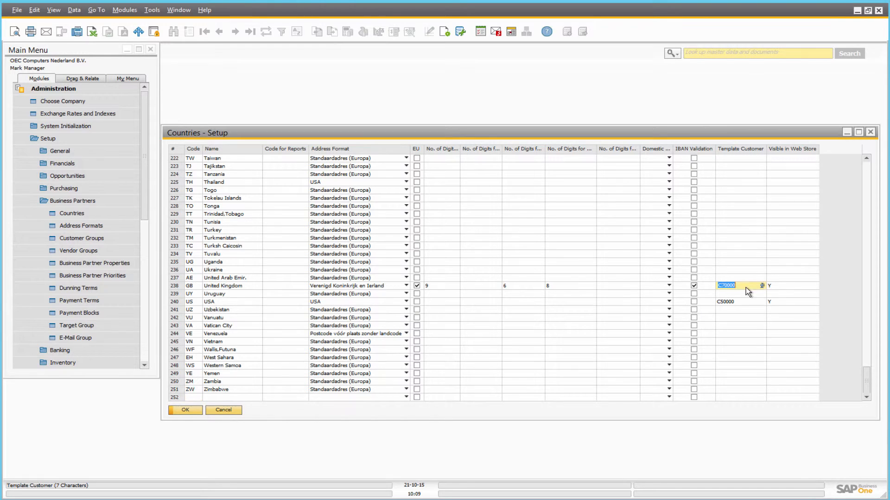
{"action": "left_click", "coordinate": [789, 286]}
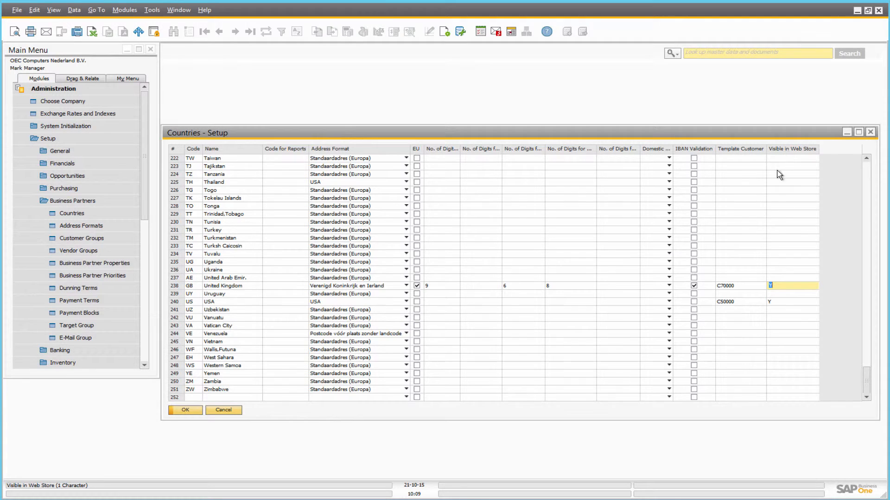
{"action": "left_click", "coordinate": [732, 285]}
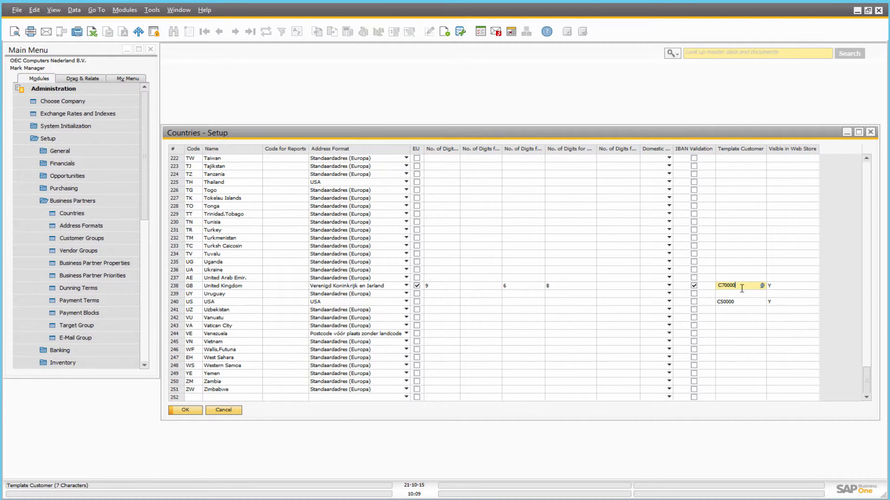
{"action": "left_click", "coordinate": [732, 303]}
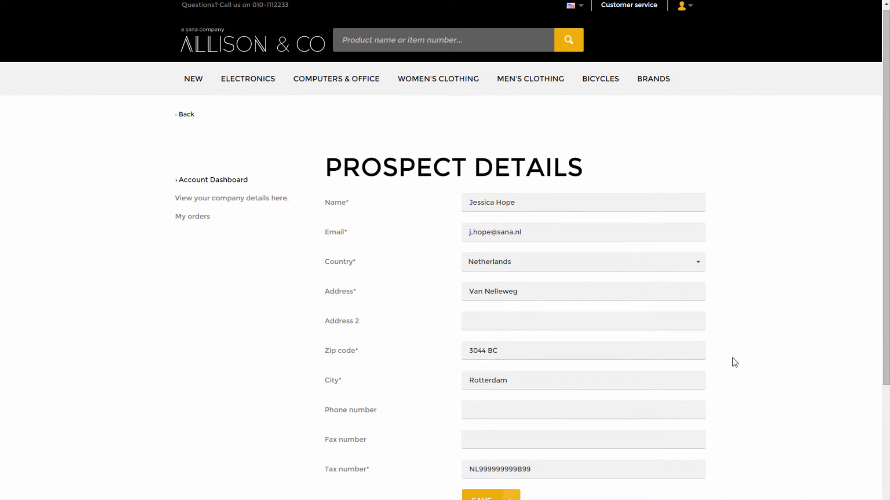
Save the prospect's Rotterdam details and confirm the agent now represents Jessica
{"action": "scroll", "scroll_direction": "down", "scroll_amount": 3}
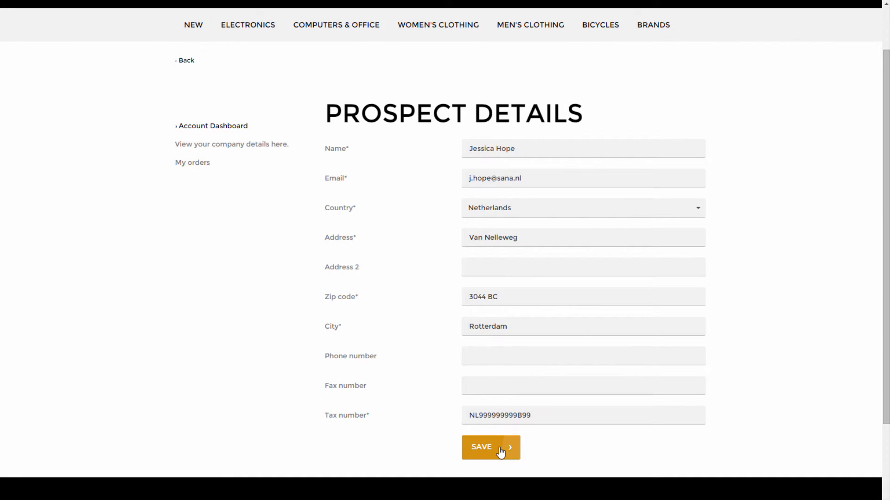
{"action": "left_click", "coordinate": [491, 448]}
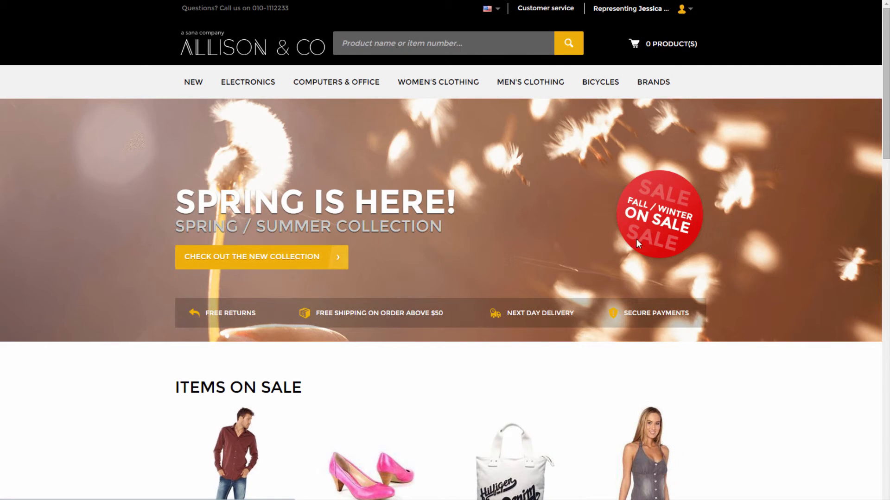
{"action": "left_click", "coordinate": [685, 8]}
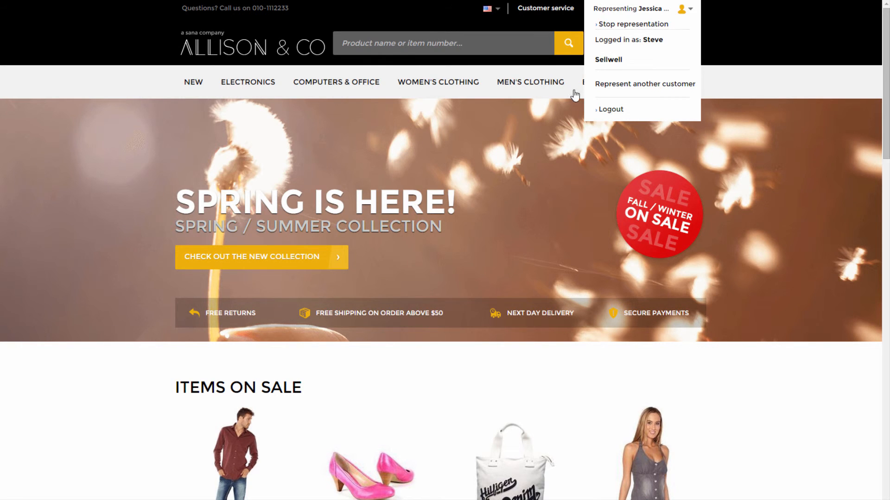
{"action": "left_click", "coordinate": [509, 182]}
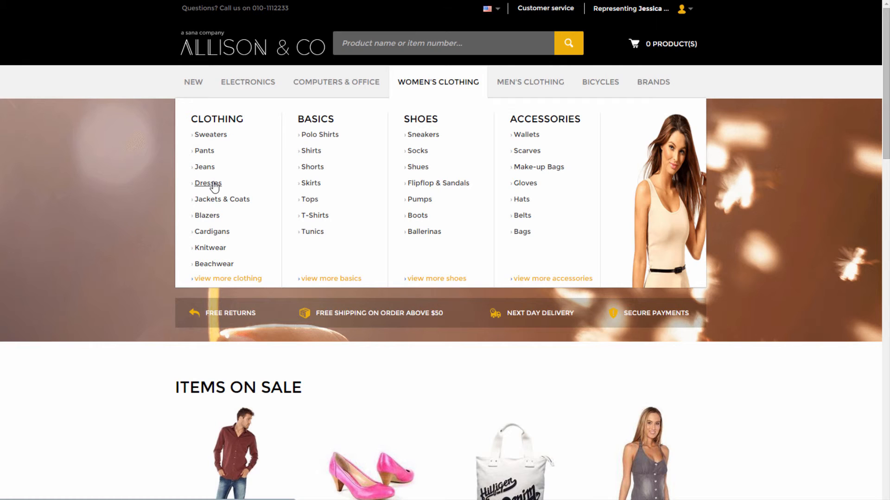
Add one 2in1: Rodeo Inspired and one Belted Summer Dress from Dresses to the cart
{"action": "left_click", "coordinate": [208, 183]}
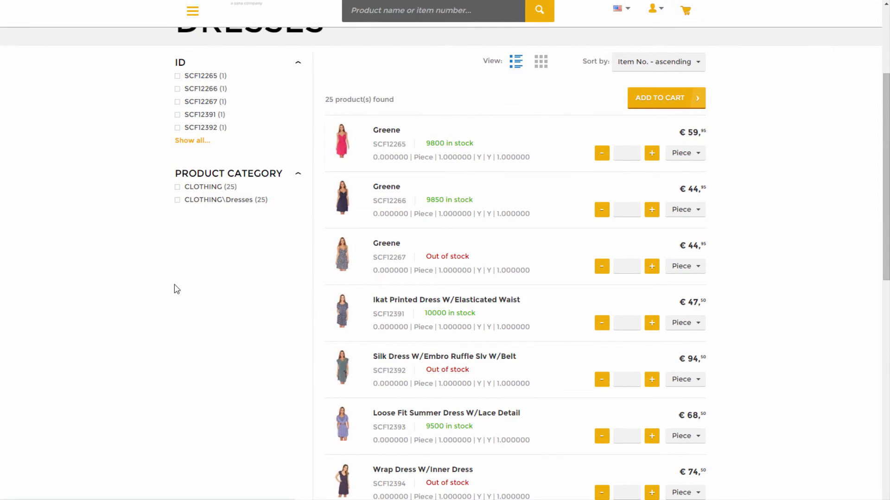
{"action": "scroll", "scroll_direction": "down", "scroll_amount": 3}
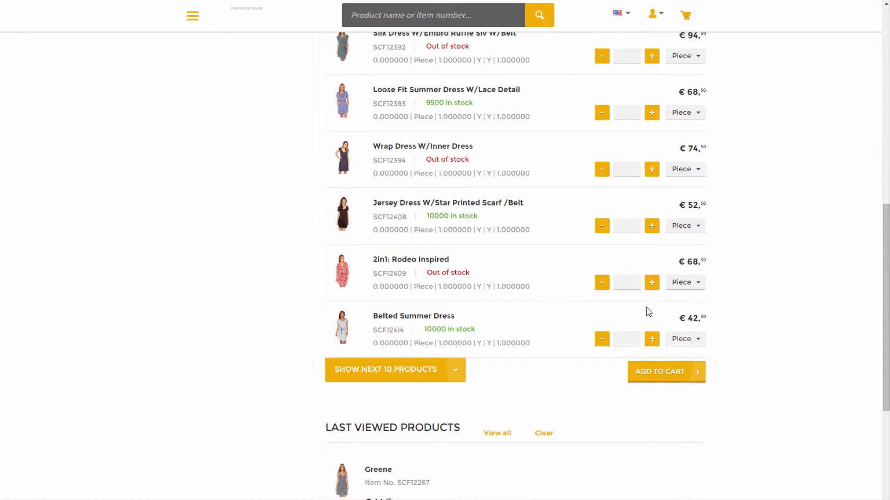
{"action": "left_click", "coordinate": [665, 373]}
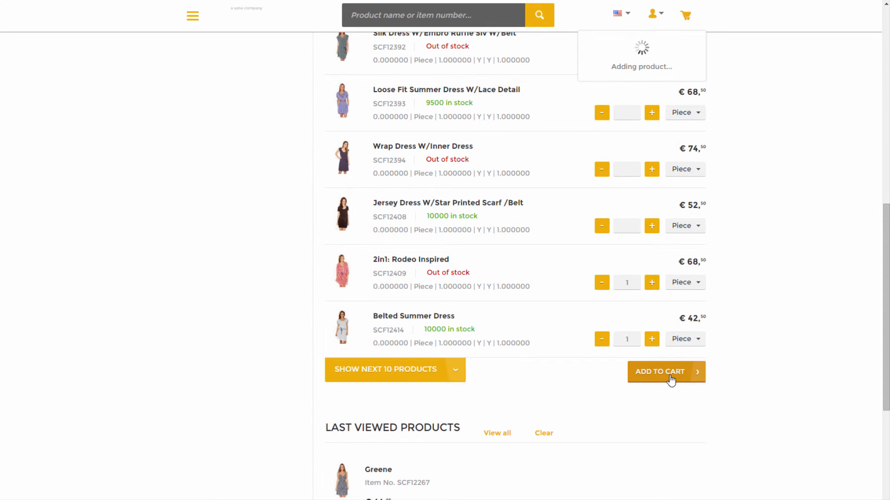
{"action": "left_click", "coordinate": [667, 372]}
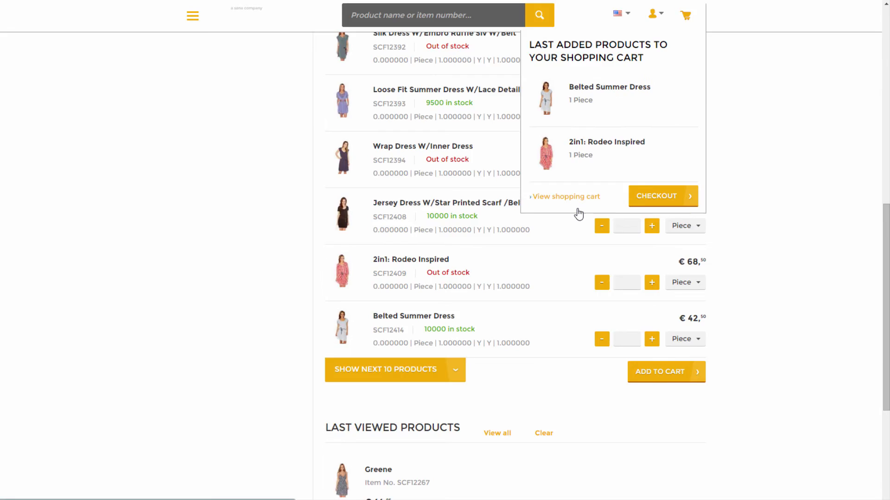
Review the shopping cart and proceed to secure checkout with Jessica's shipping address
{"action": "left_click", "coordinate": [566, 197]}
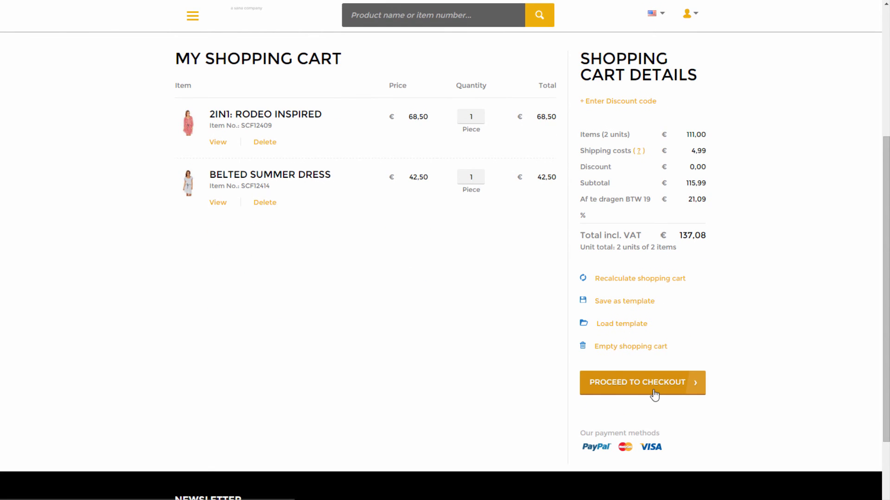
{"action": "left_click", "coordinate": [643, 382]}
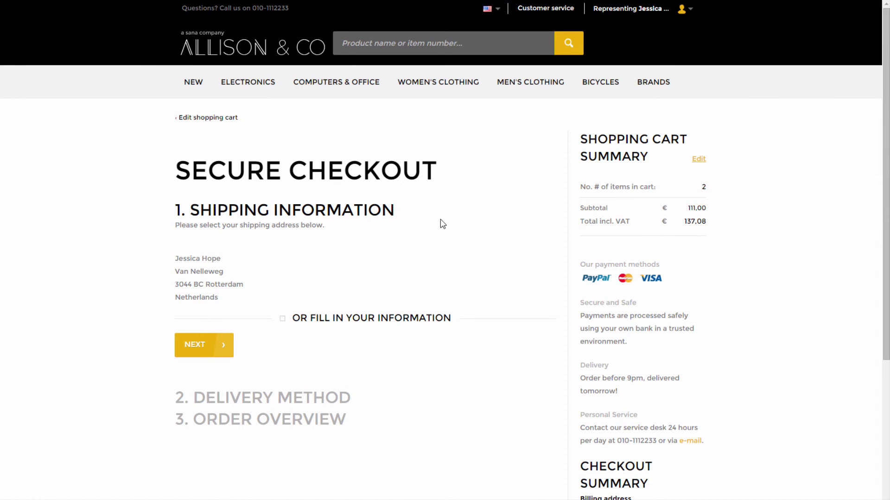
{"action": "mouse_move", "coordinate": [653, 43]}
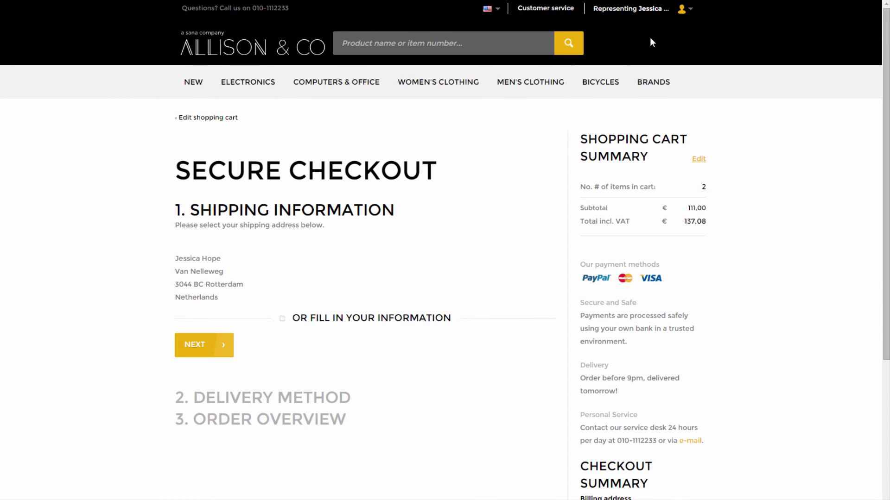
{"action": "left_click", "coordinate": [682, 9]}
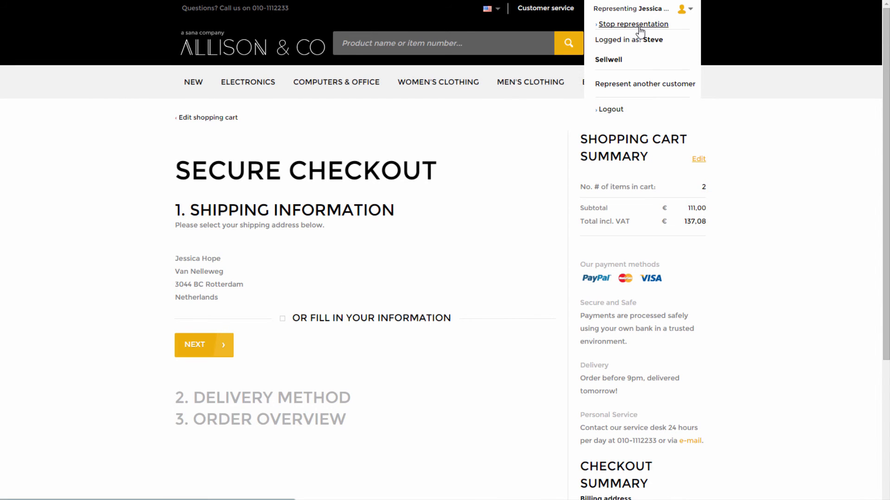
{"action": "mouse_move", "coordinate": [626, 95]}
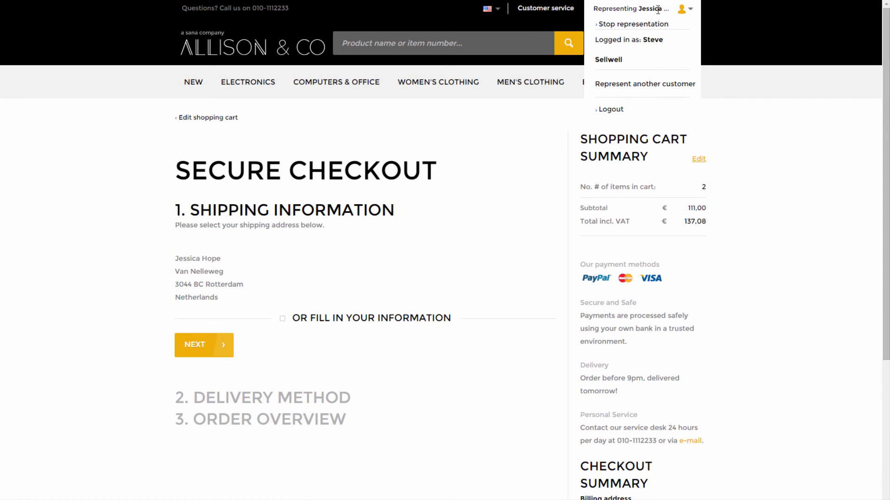
{"action": "mouse_move", "coordinate": [665, 9]}
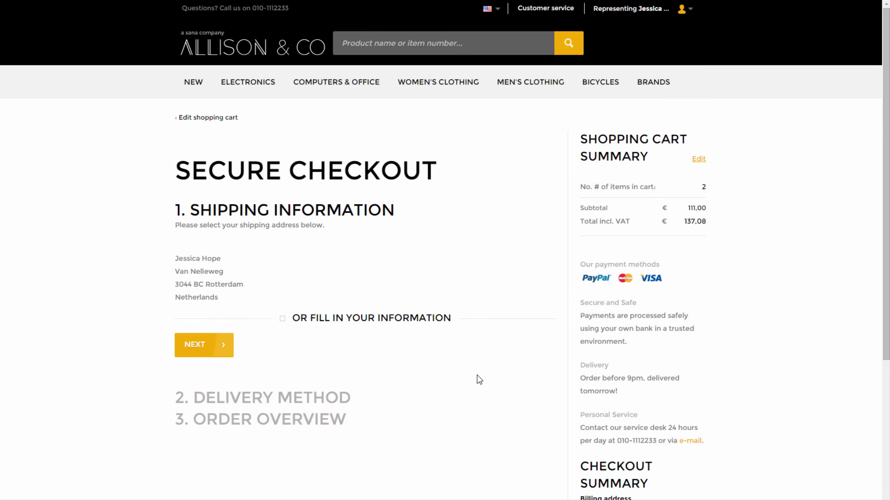
{"action": "mouse_move", "coordinate": [477, 376]}
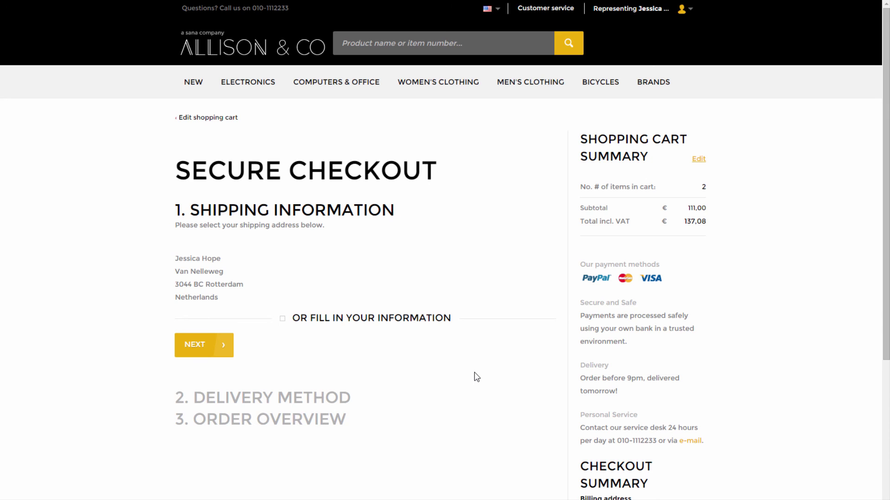
{"action": "mouse_move", "coordinate": [120, 371]}
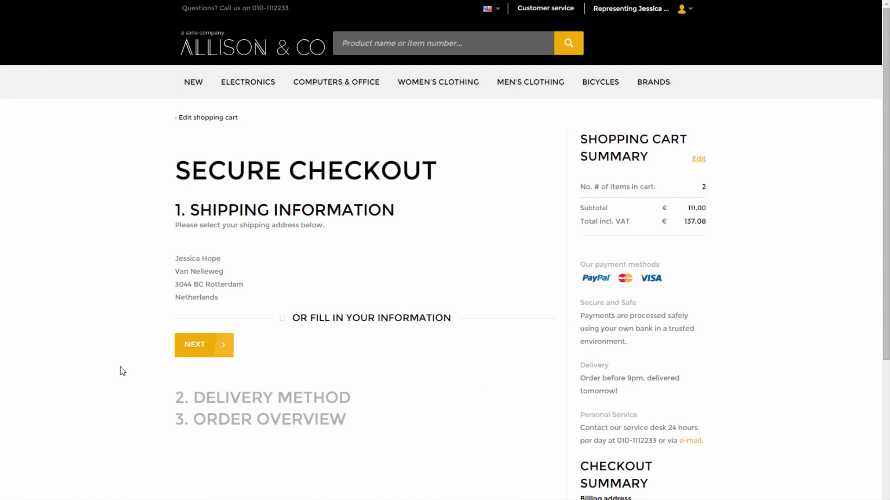